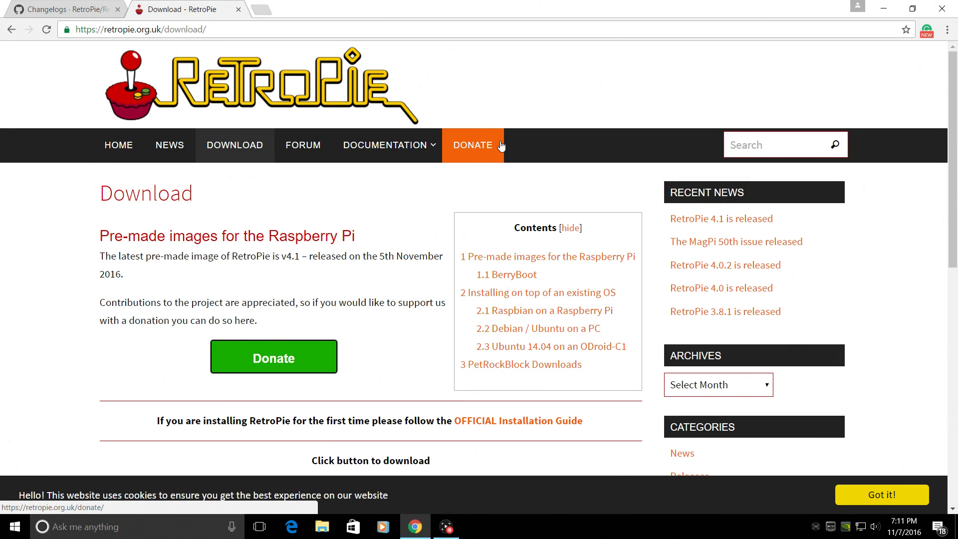
mouse_move(342, 200)
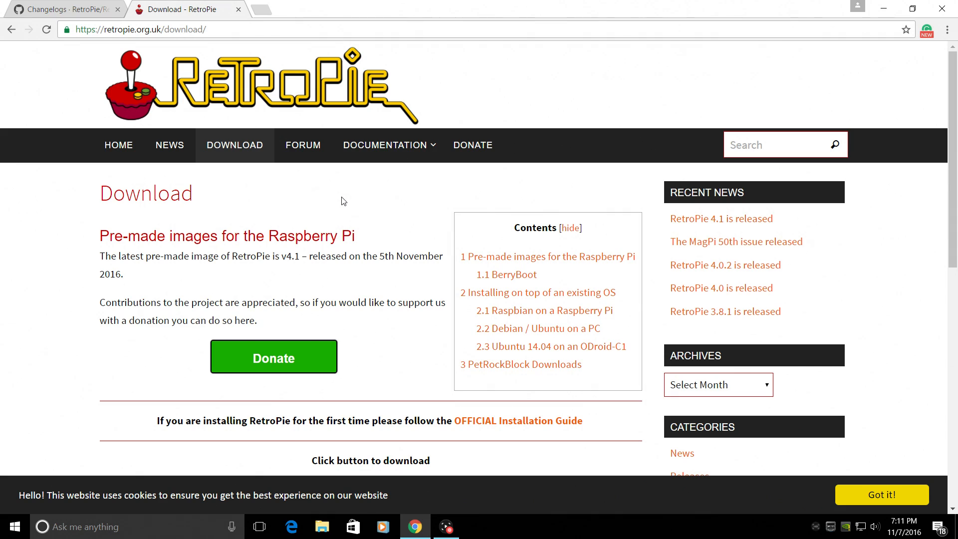
mouse_move(317, 206)
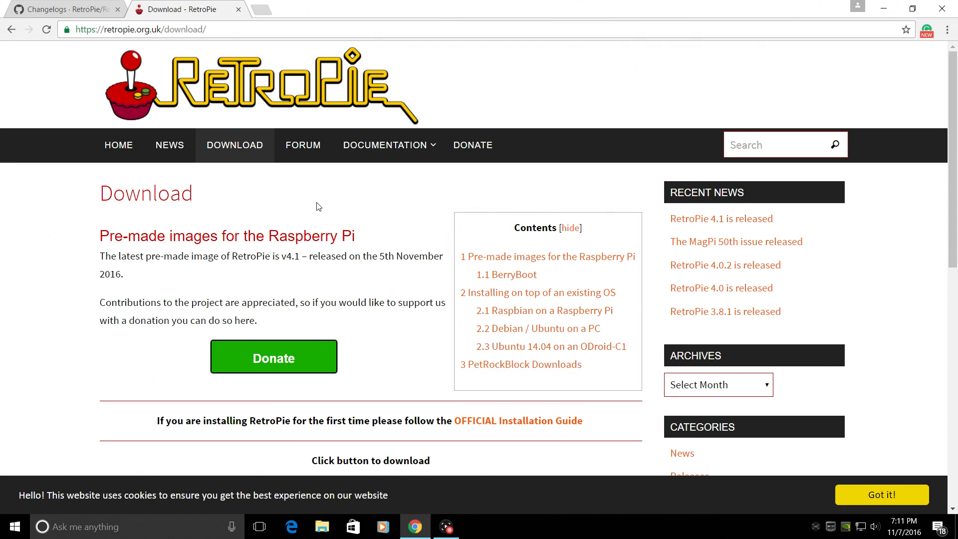
mouse_move(322, 225)
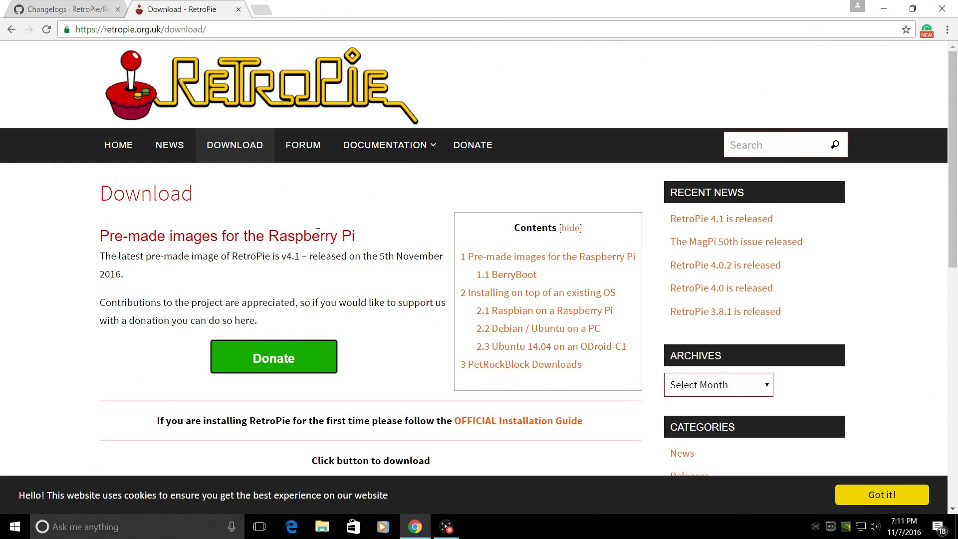
mouse_move(300, 231)
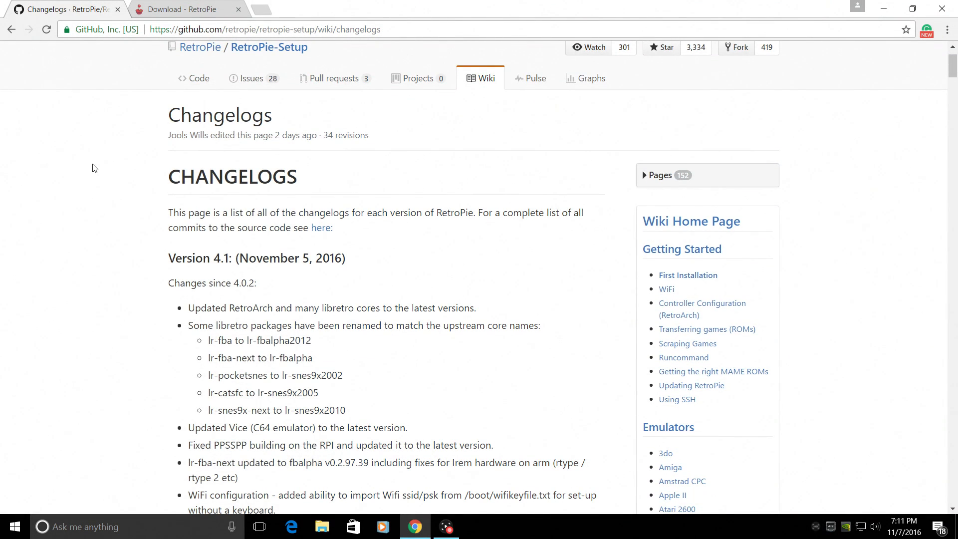
scroll("down", 3)
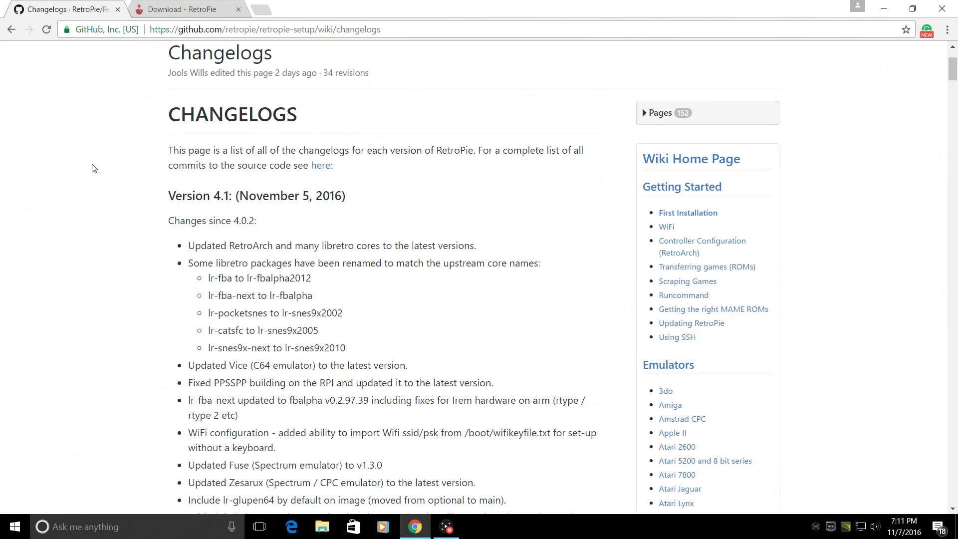
mouse_move(108, 160)
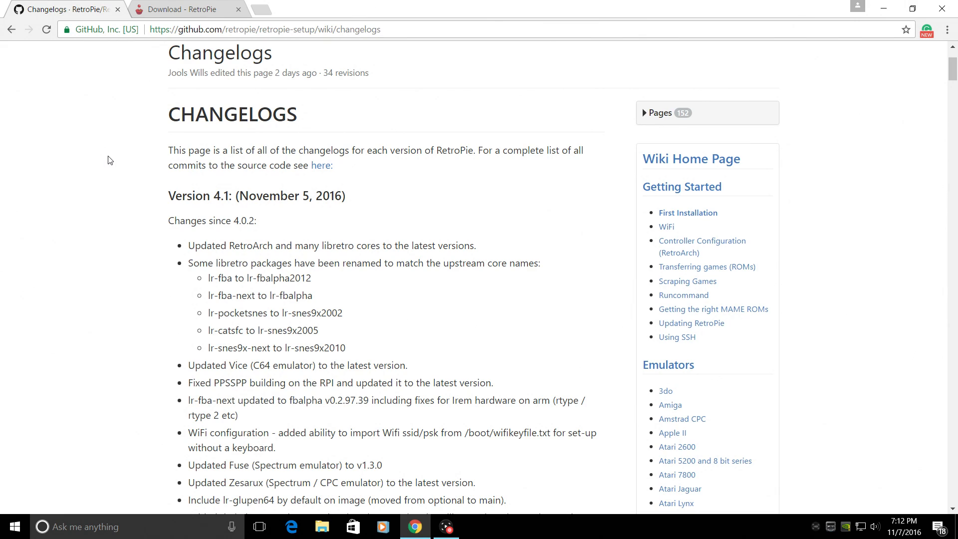
mouse_move(120, 156)
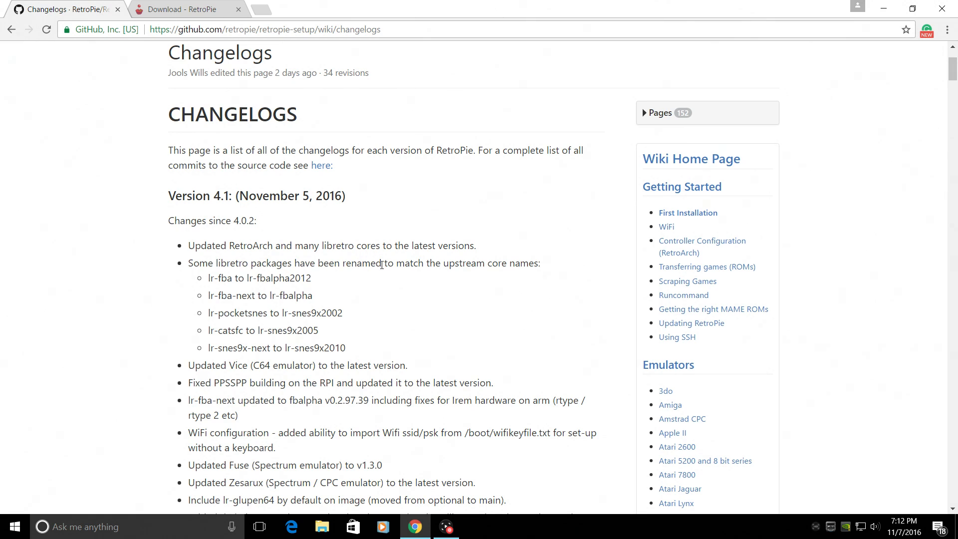
scroll("down", 3)
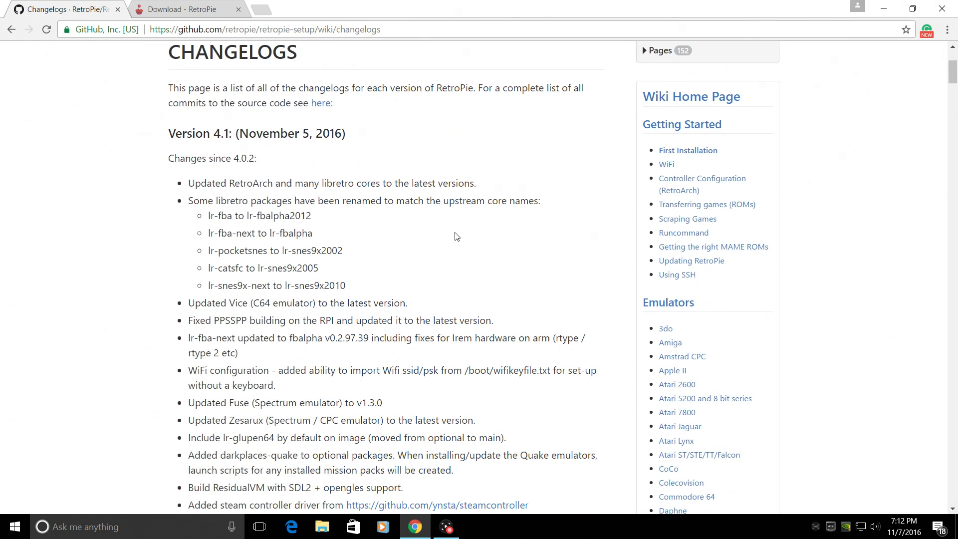
mouse_move(286, 292)
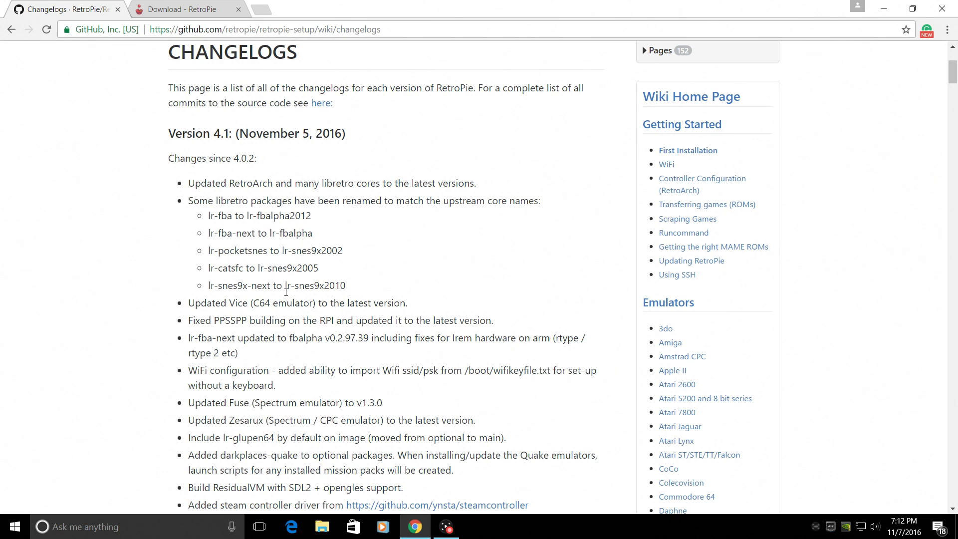
mouse_move(305, 299)
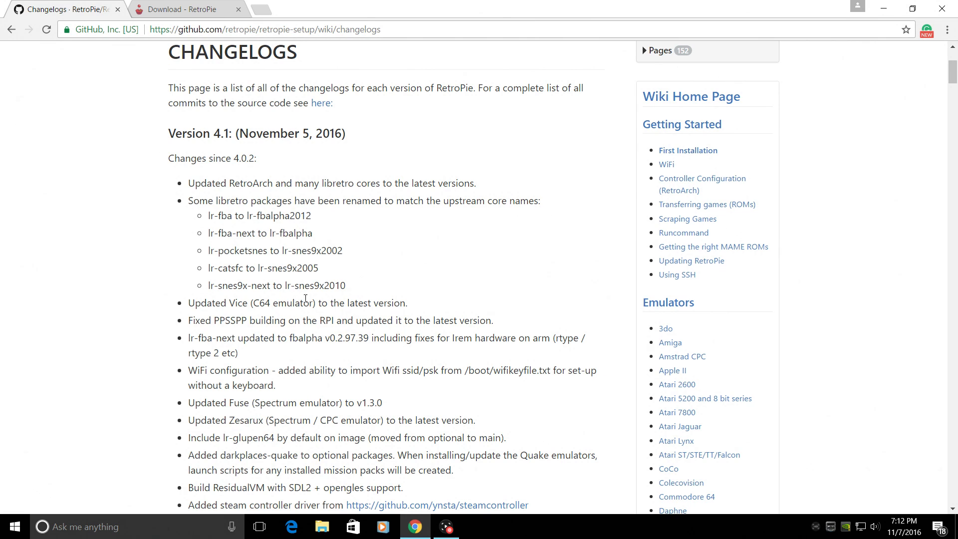
scroll("down", 3)
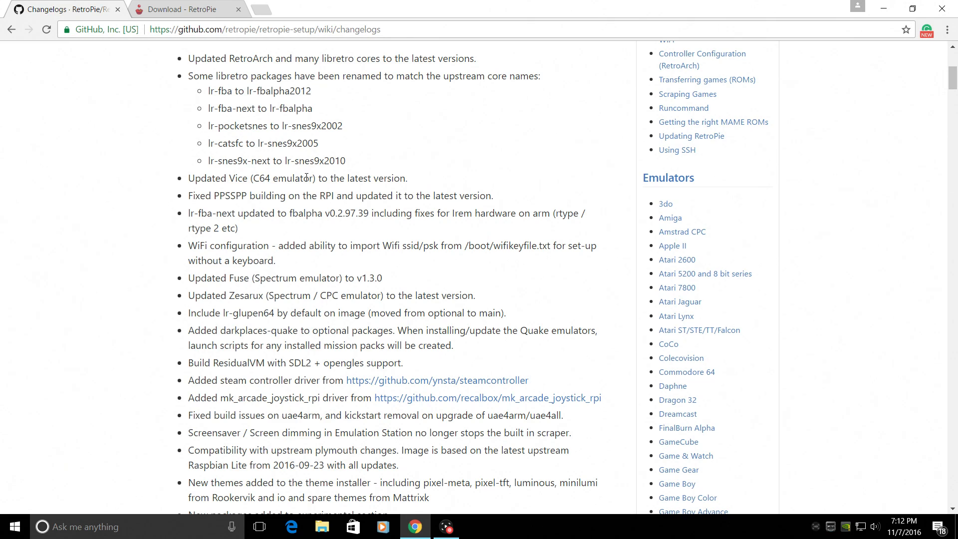
mouse_move(227, 206)
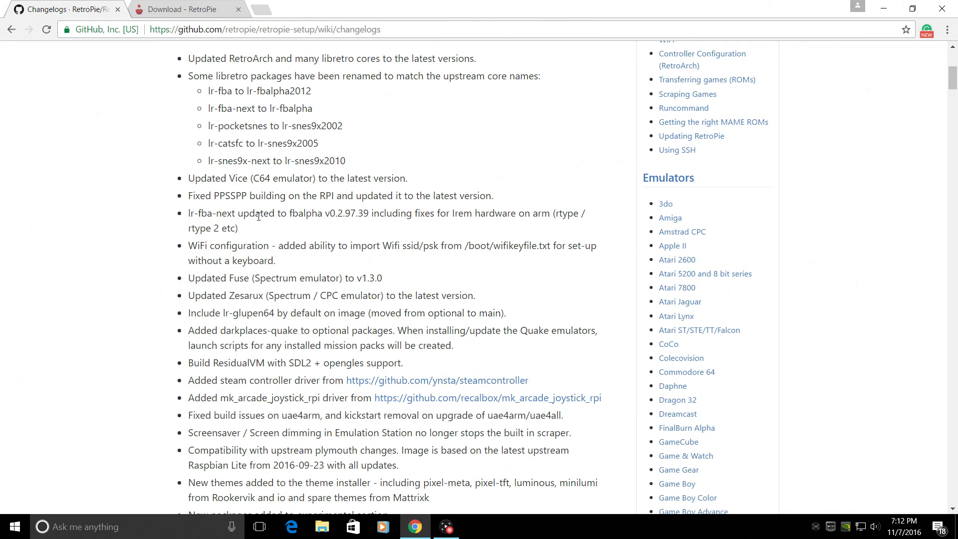
mouse_move(356, 216)
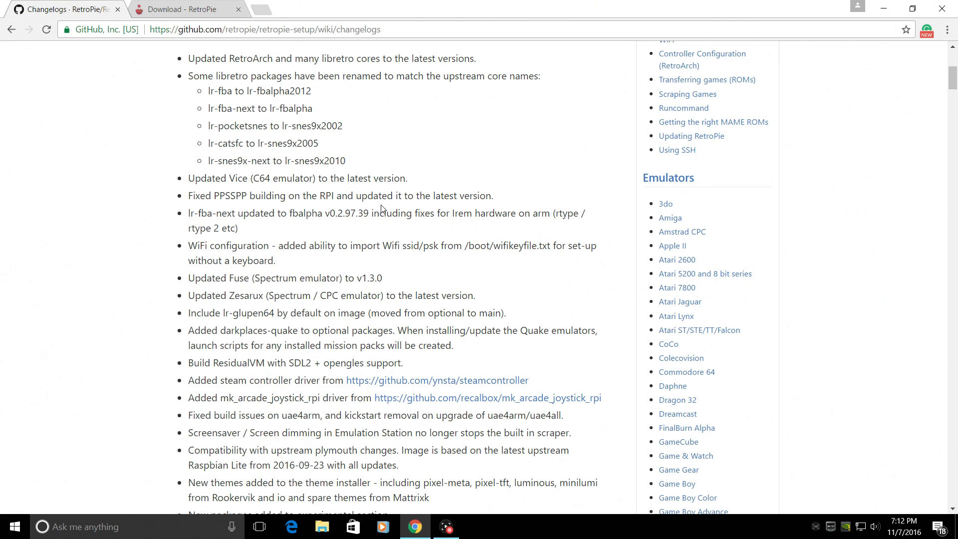
mouse_move(375, 232)
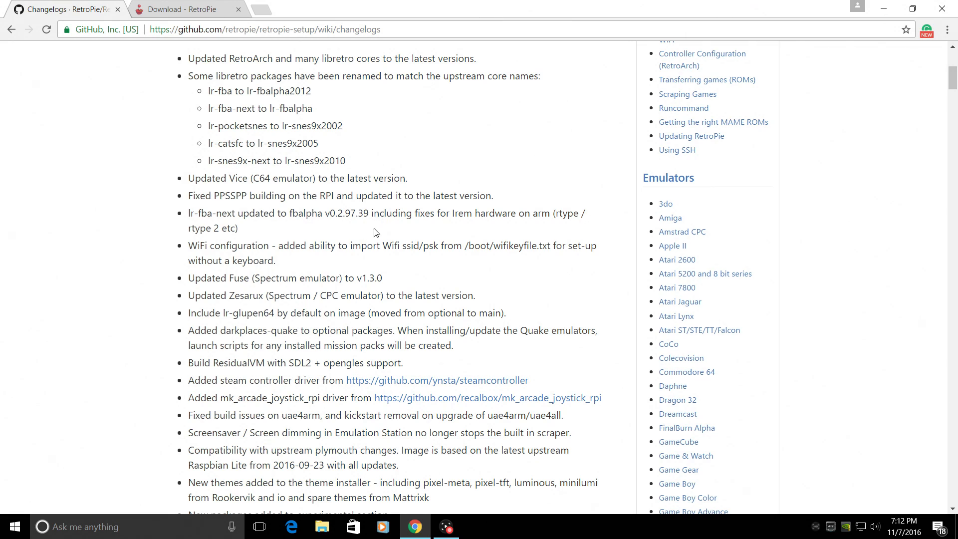
mouse_move(318, 240)
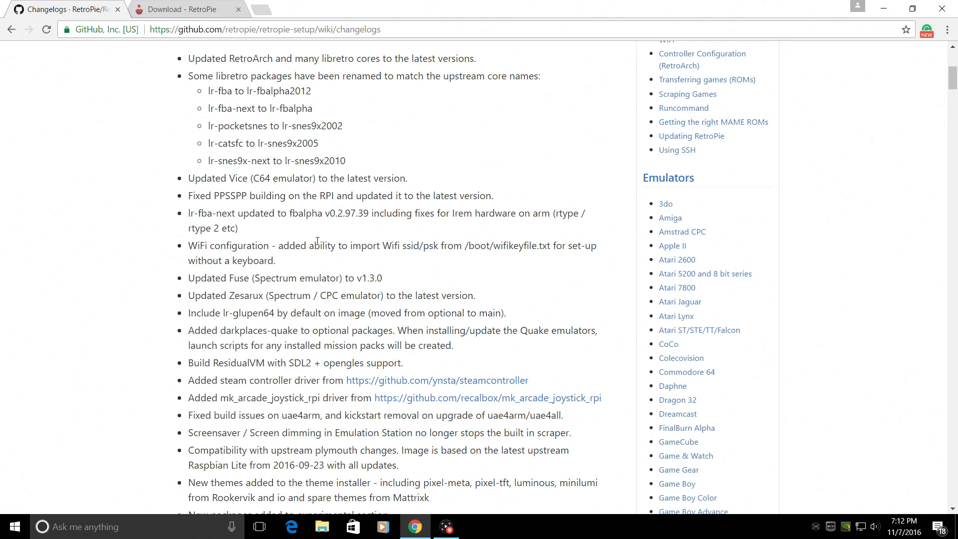
mouse_move(407, 246)
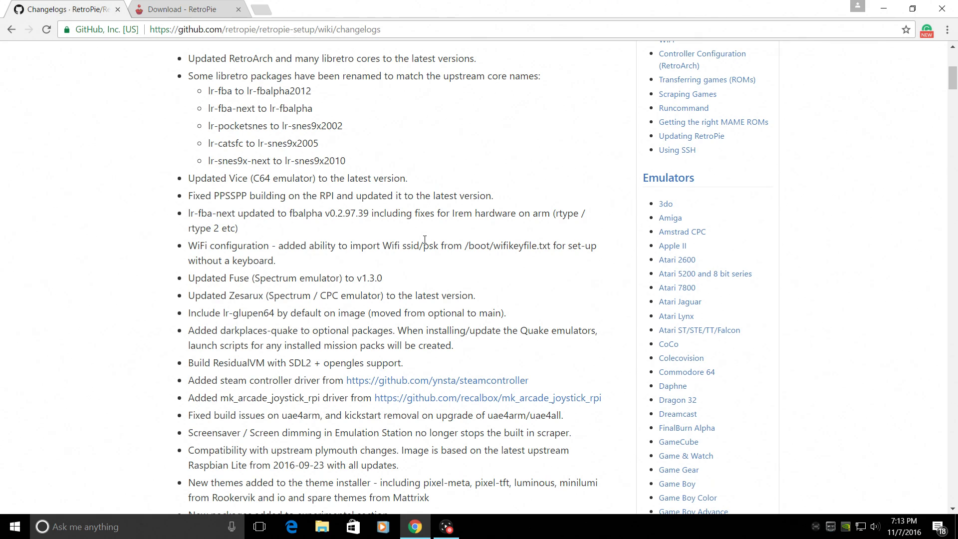
scroll("down", 3)
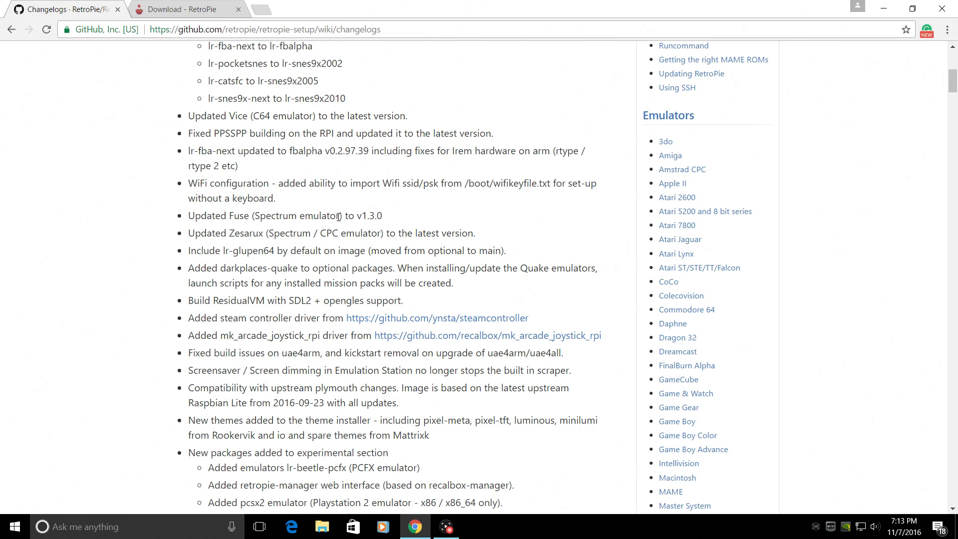
mouse_move(370, 220)
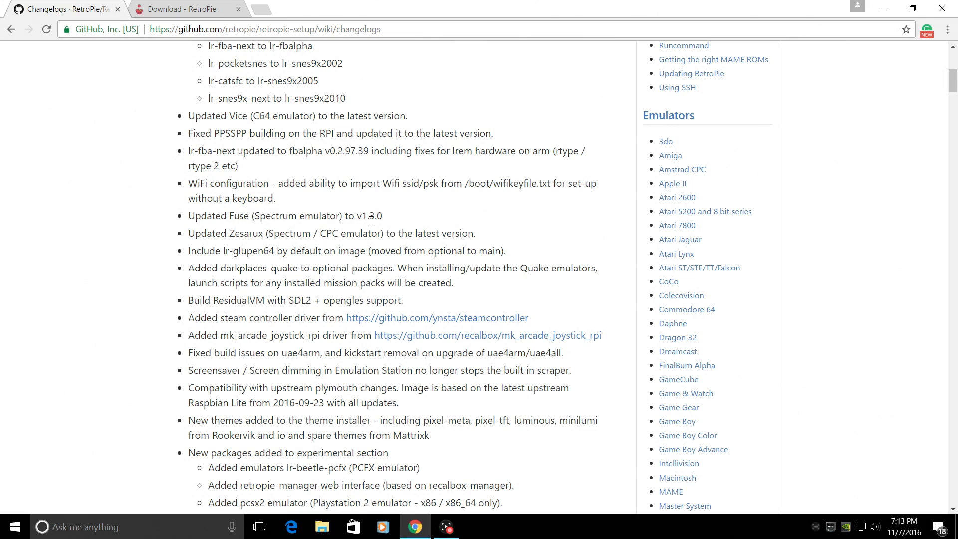
mouse_move(356, 237)
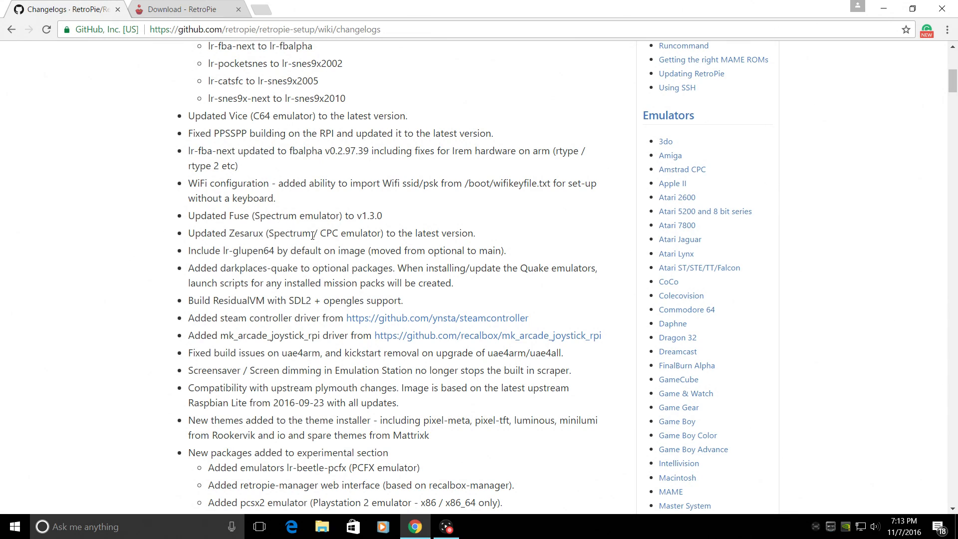
mouse_move(392, 248)
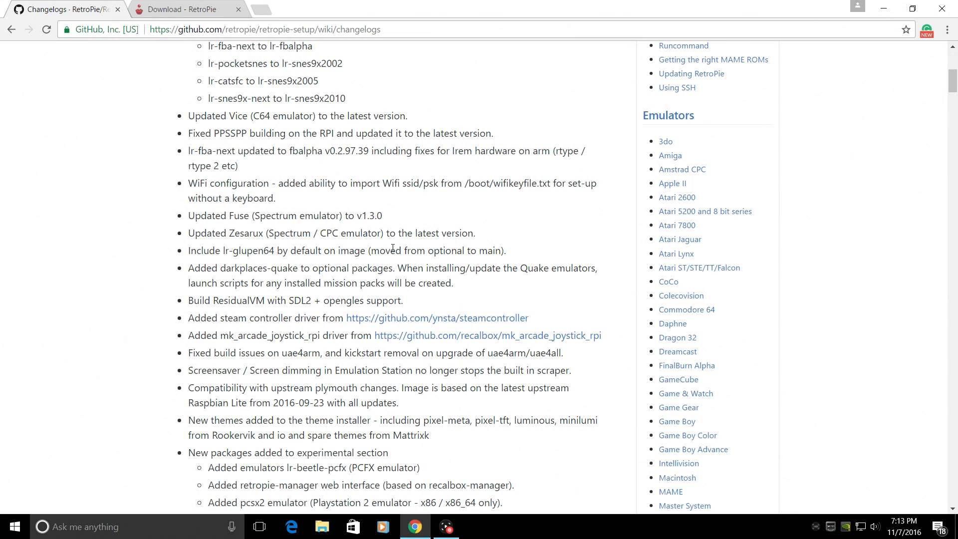
scroll("down", 3)
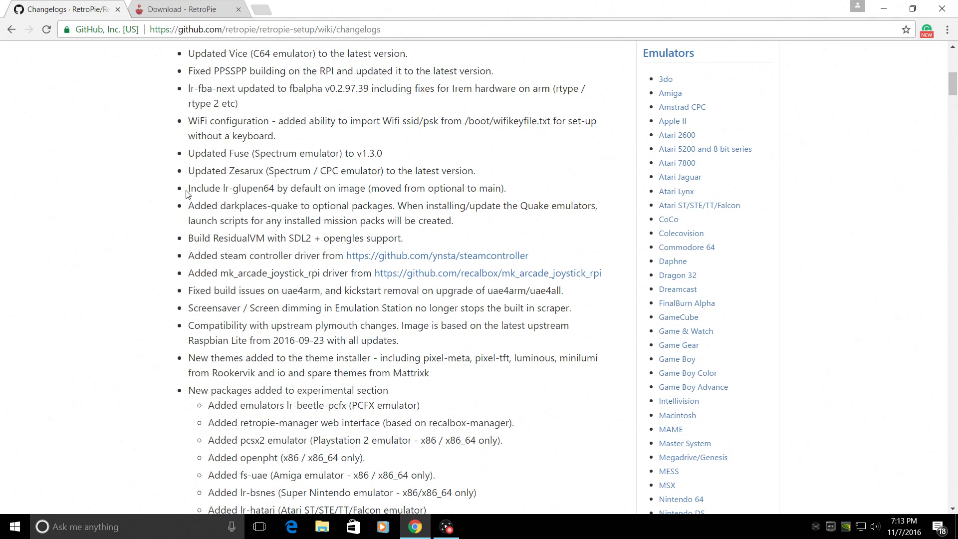
mouse_move(221, 185)
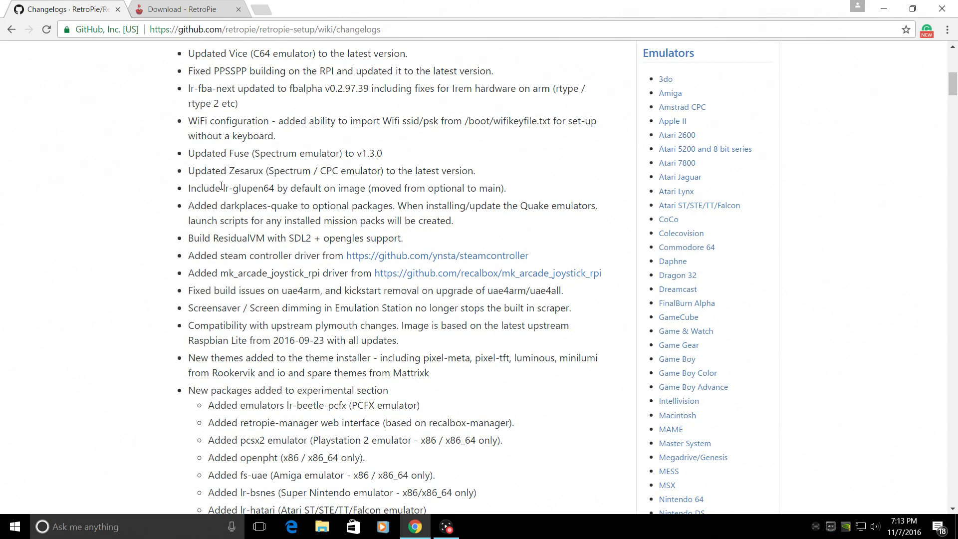
mouse_move(365, 190)
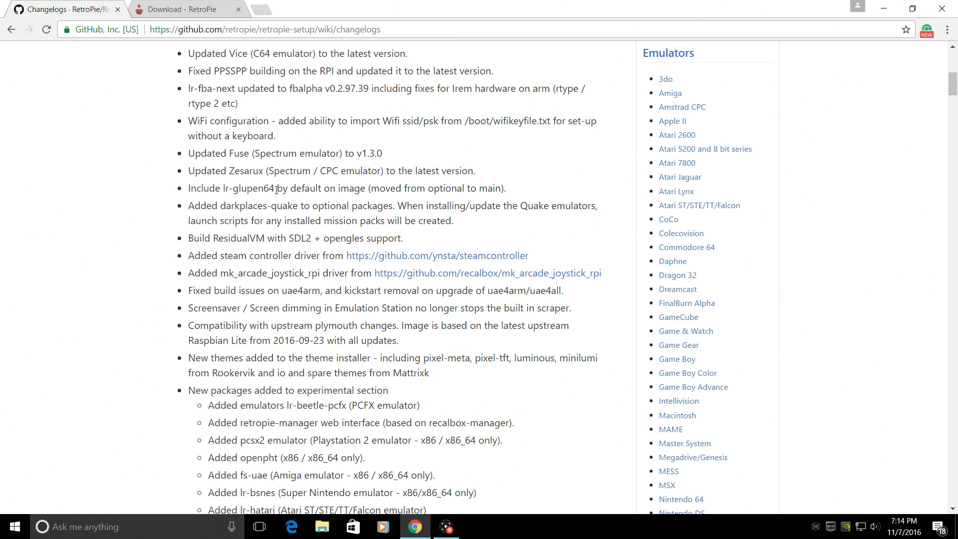
scroll("down", 3)
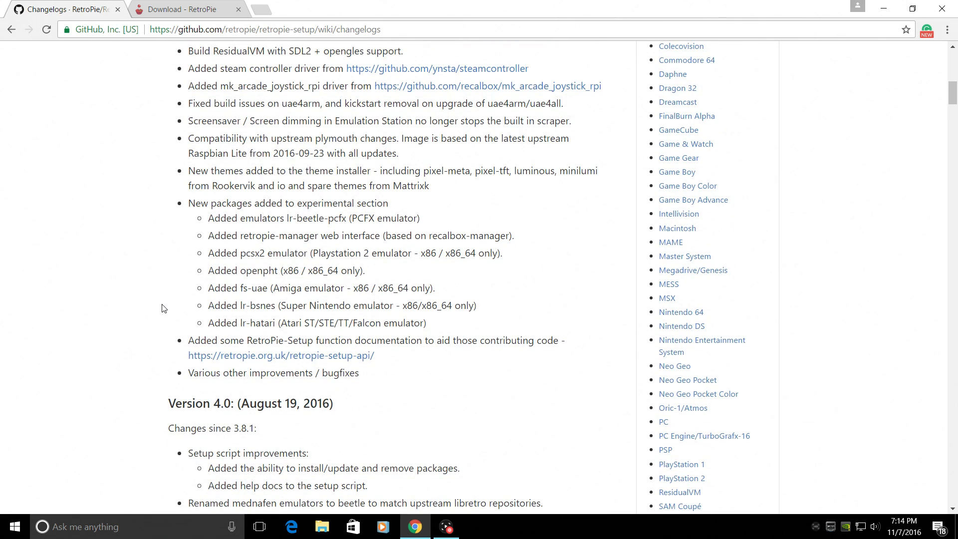
scroll("up", 3)
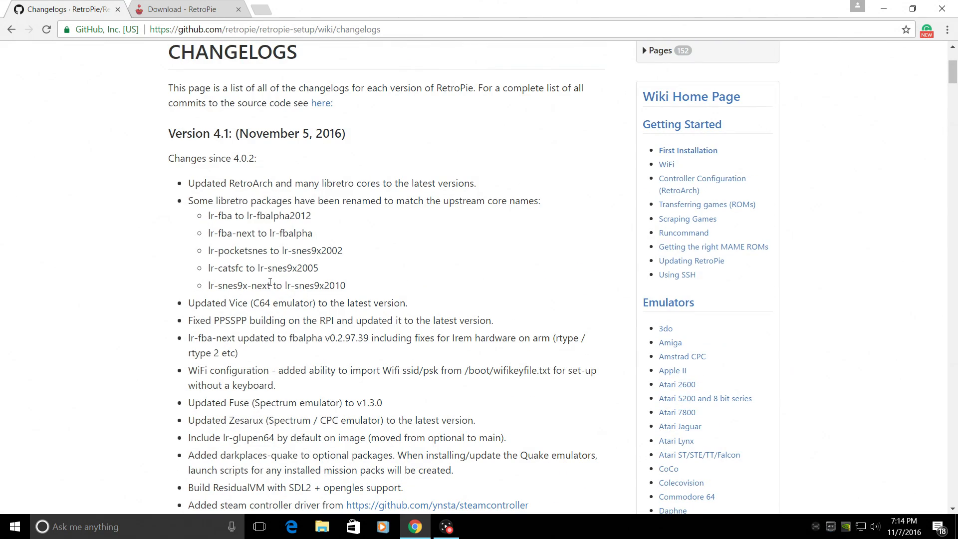
mouse_move(235, 152)
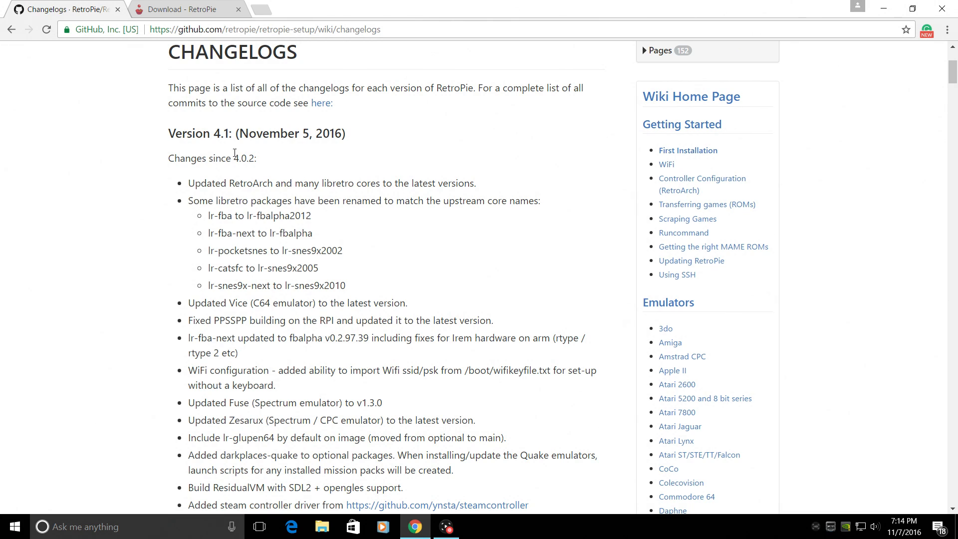
mouse_move(337, 178)
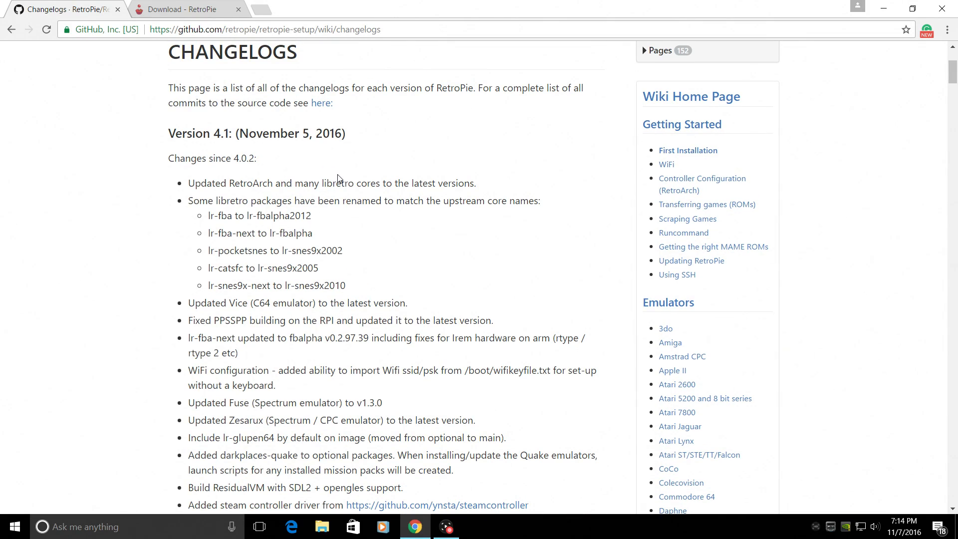
mouse_move(334, 176)
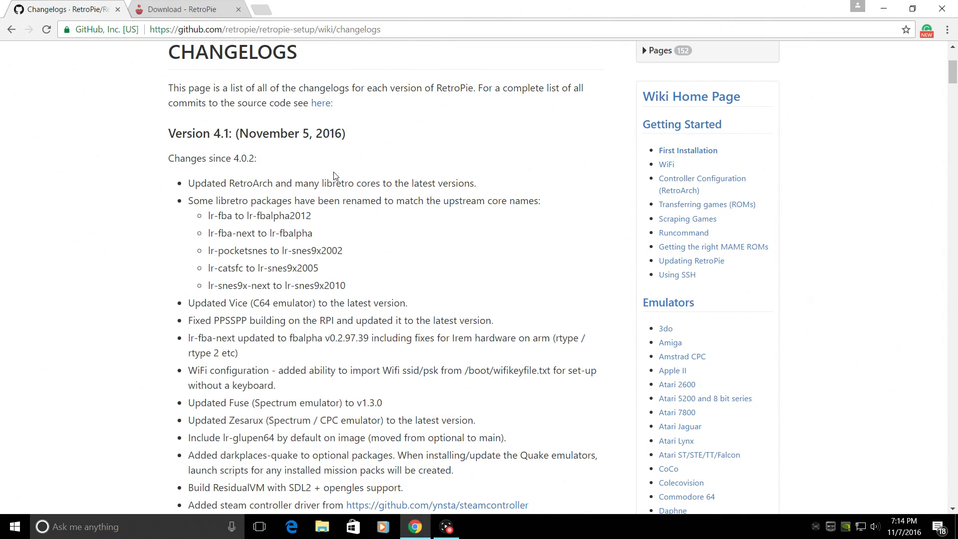